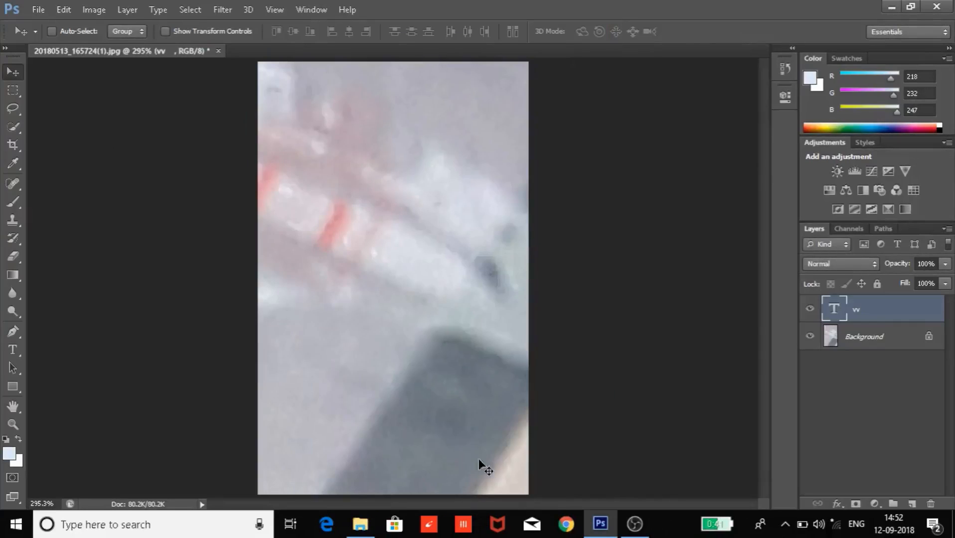
mouse_move(417, 219)
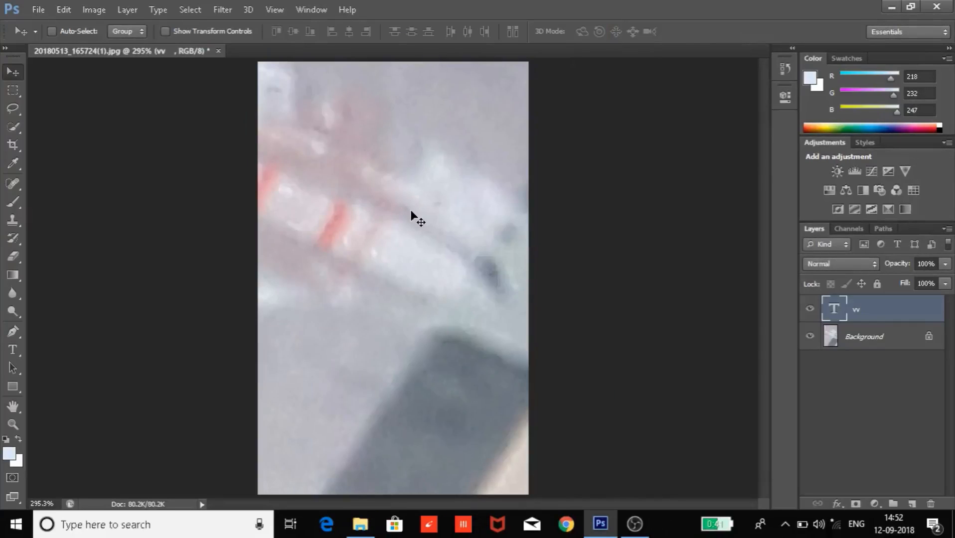
mouse_move(425, 298)
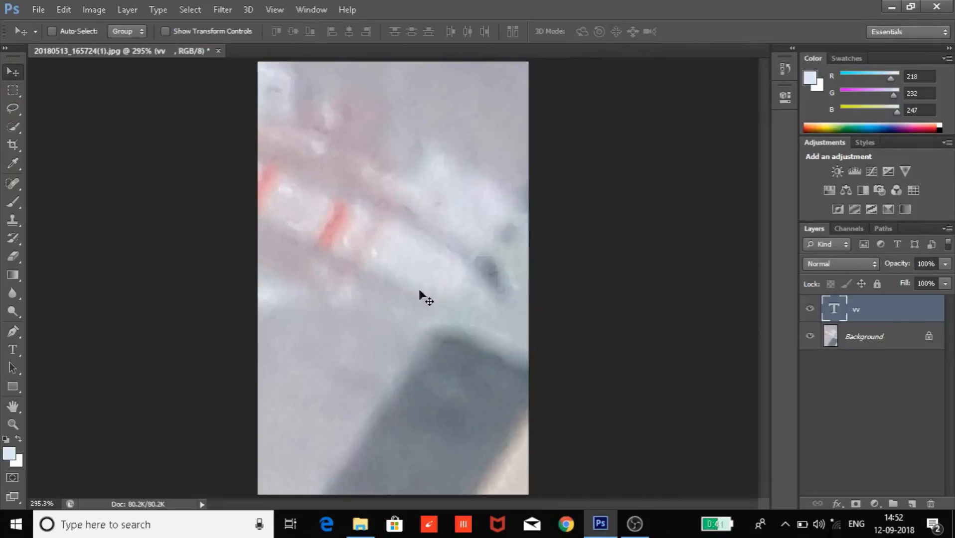
mouse_move(370, 262)
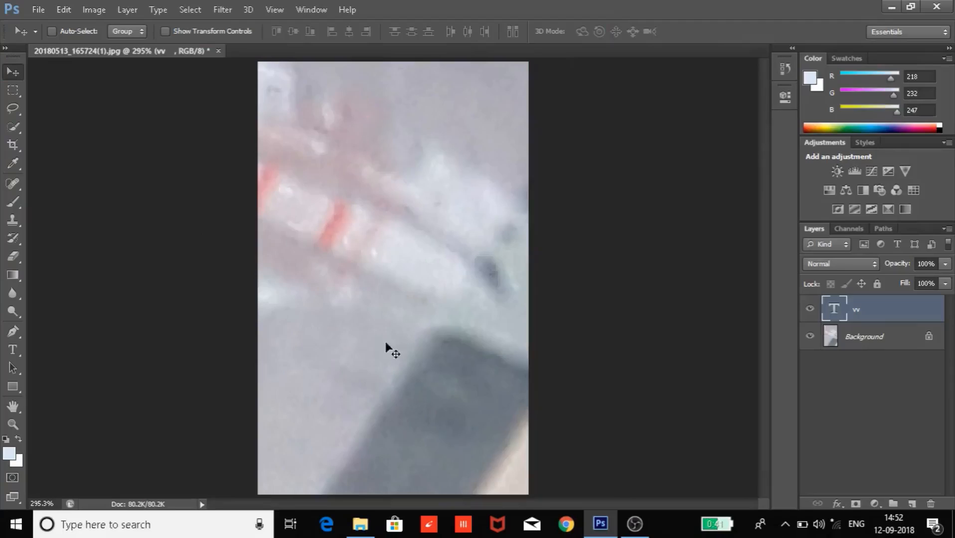
mouse_move(390, 377)
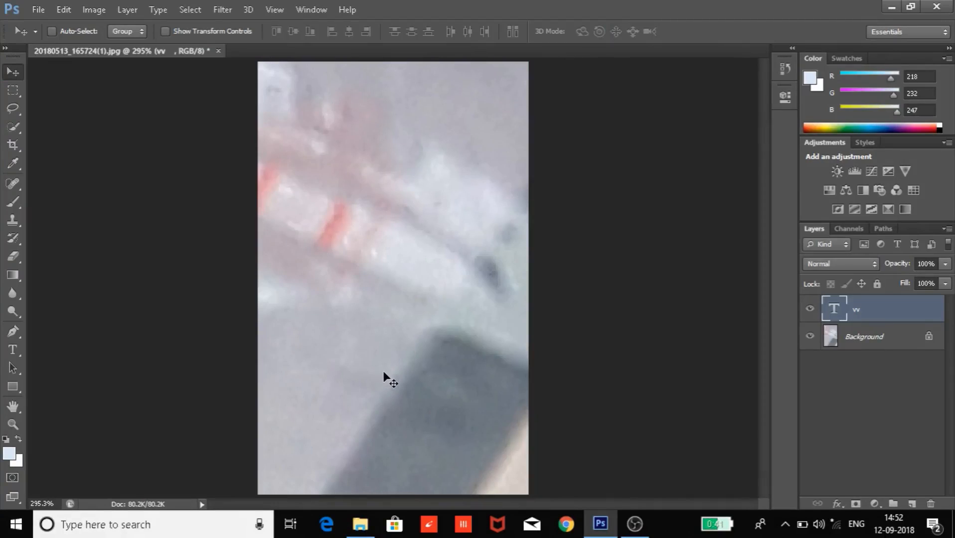
mouse_move(516, 212)
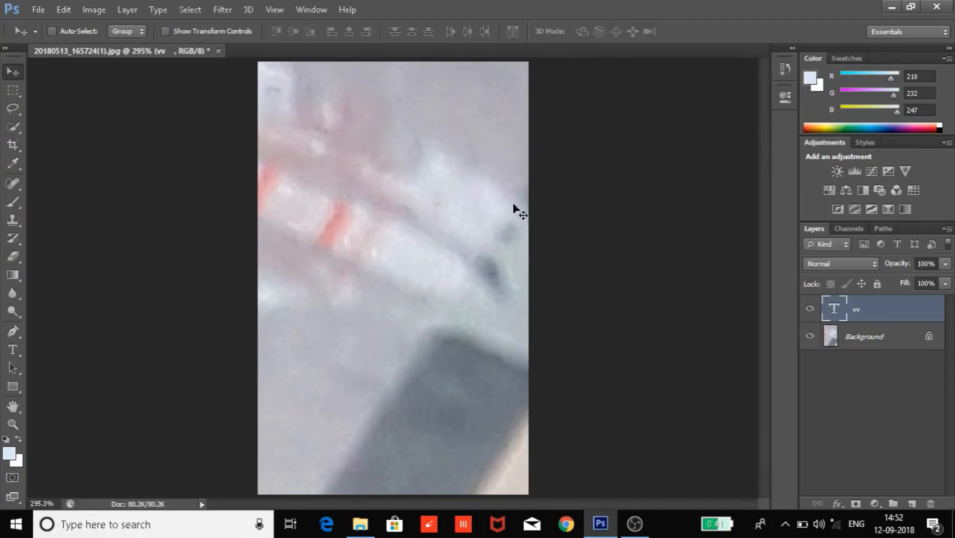
Draw a wide paragraph text box across the top of the photo with the Type tool.
click(12, 145)
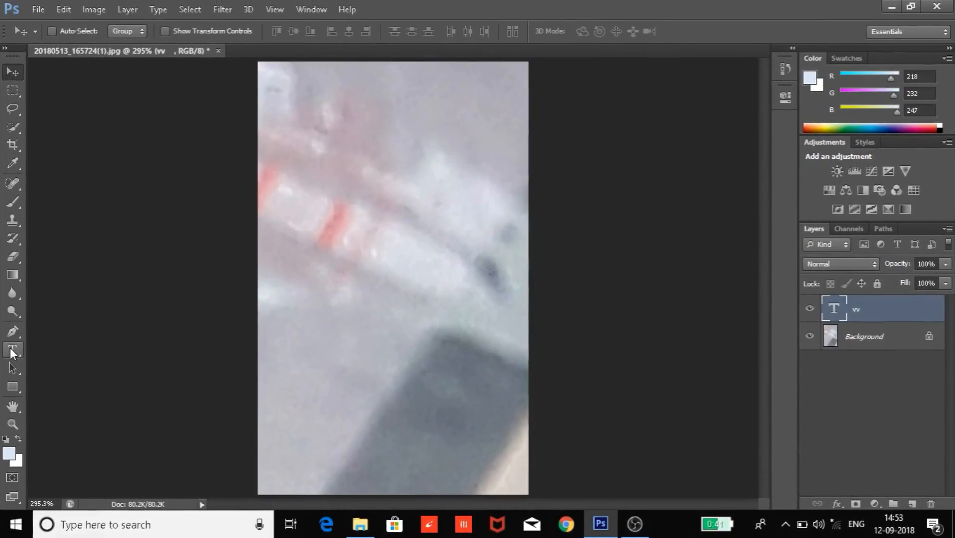
click(12, 352)
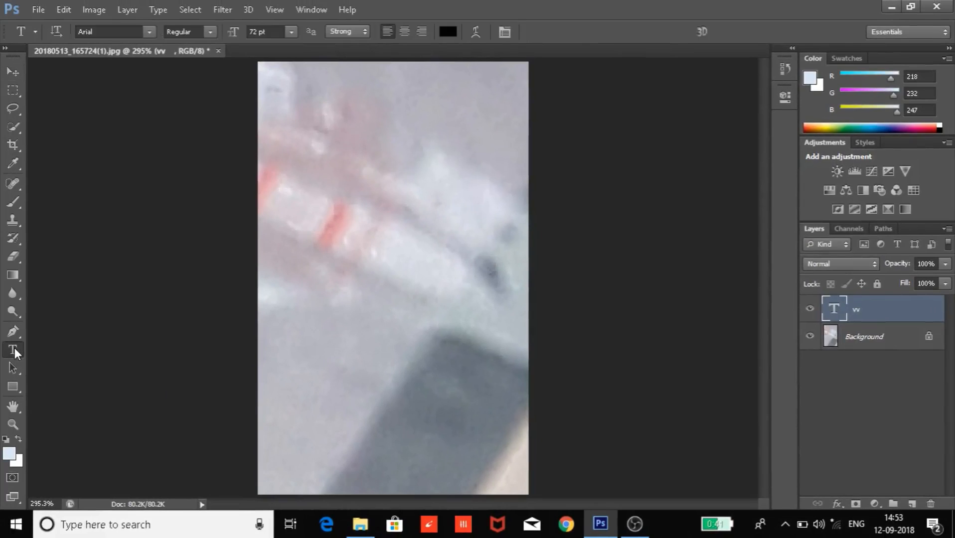
drag(282, 94, 312, 139)
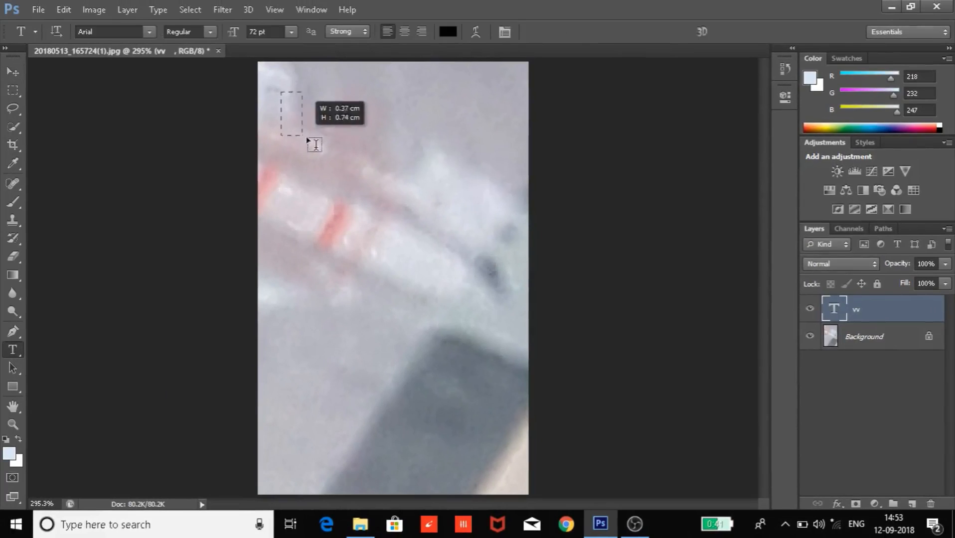
drag(282, 92, 509, 164)
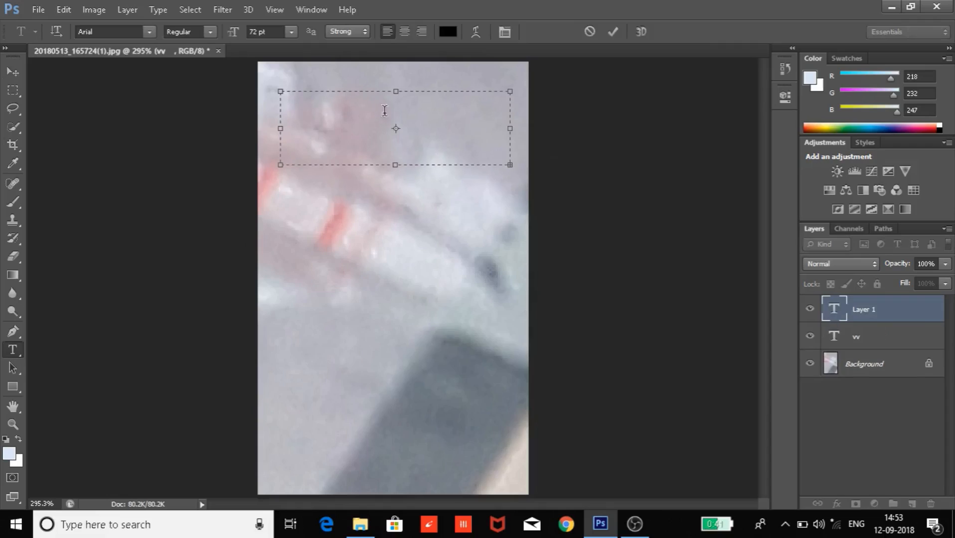
mouse_move(316, 98)
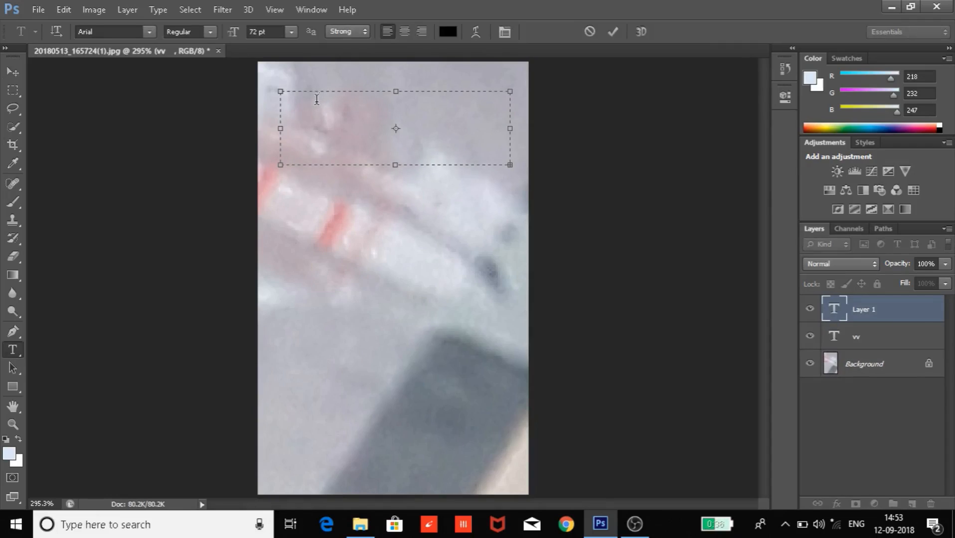
mouse_move(304, 126)
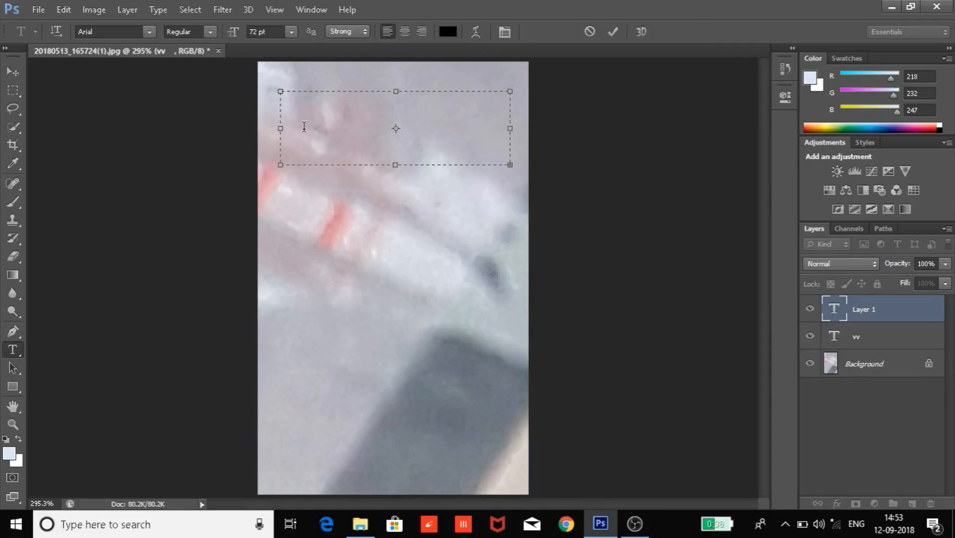
mouse_move(318, 116)
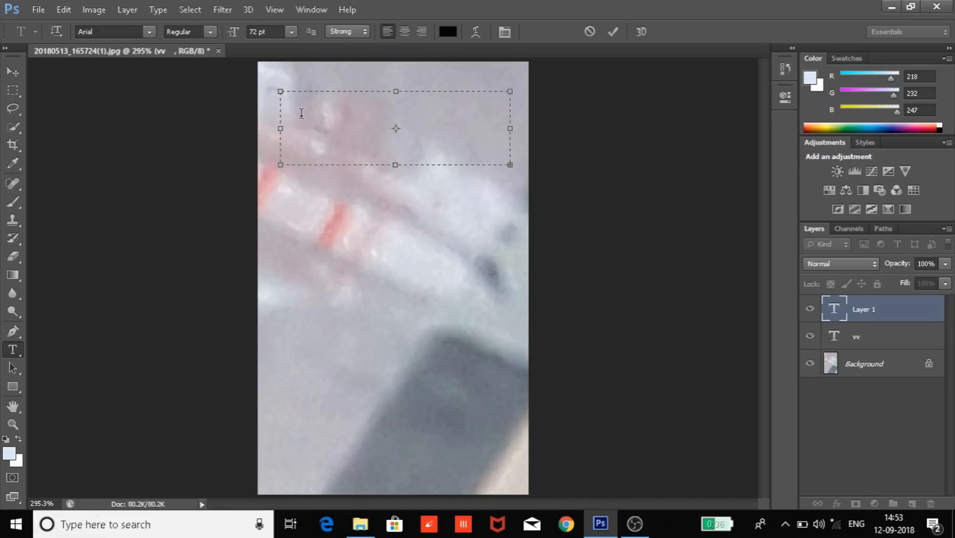
mouse_move(390, 154)
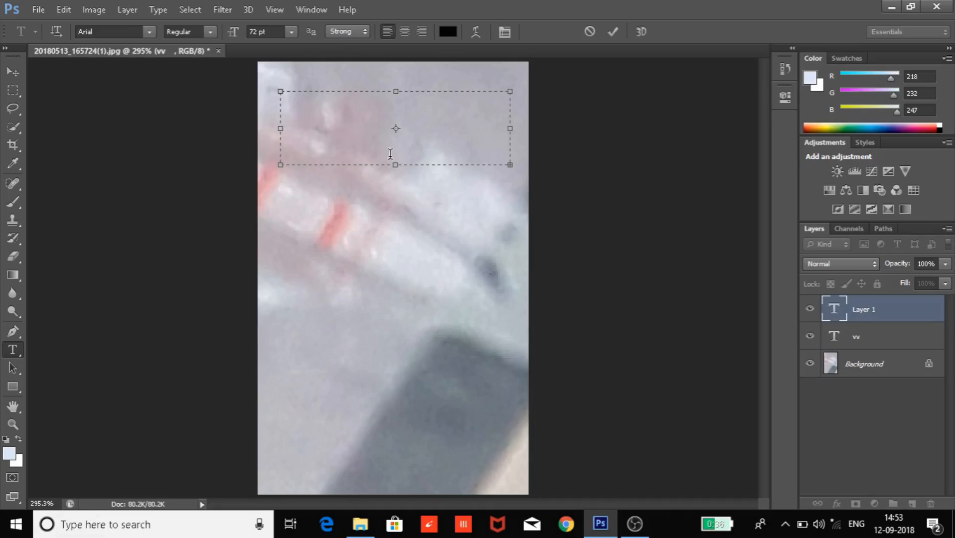
mouse_move(291, 39)
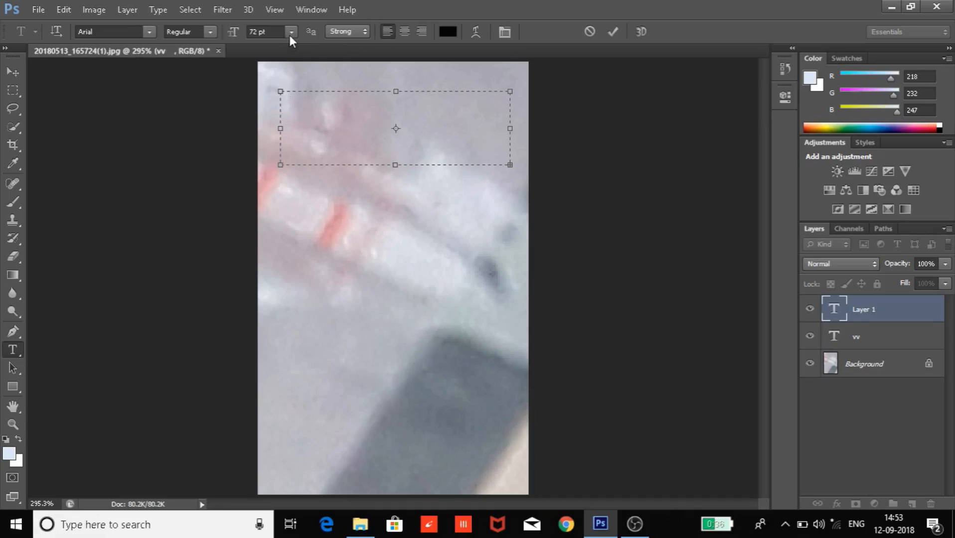
Stretch the text box's bottom edge down over the photo's upper portion.
click(291, 32)
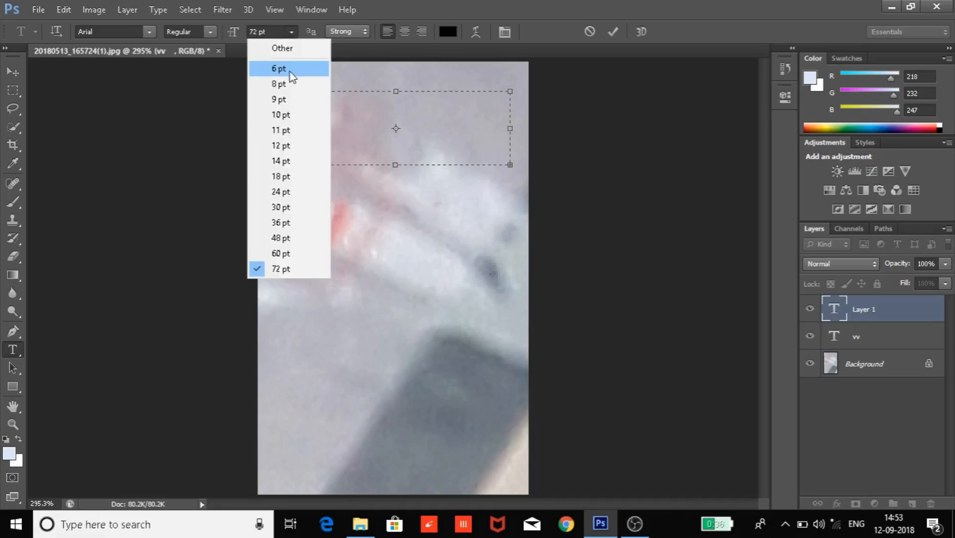
click(396, 228)
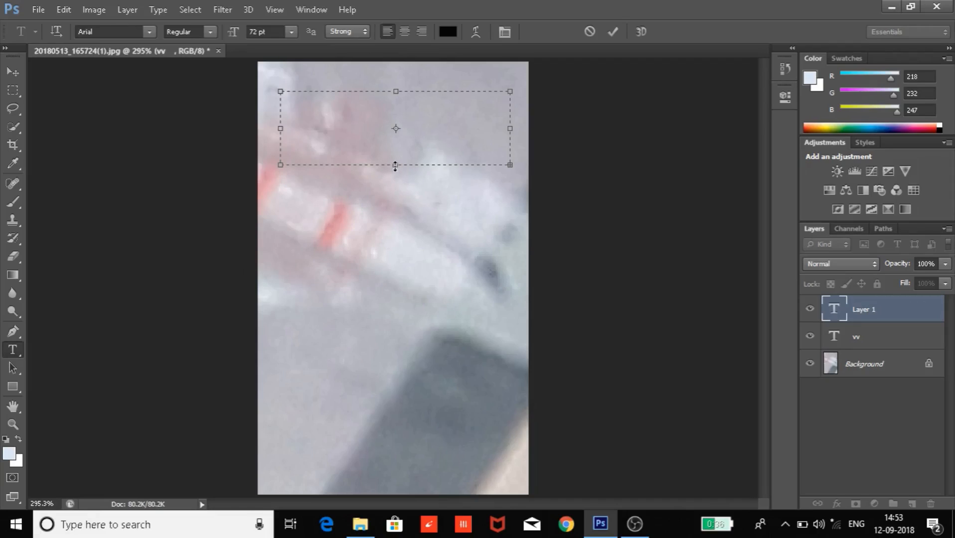
drag(395, 164, 395, 333)
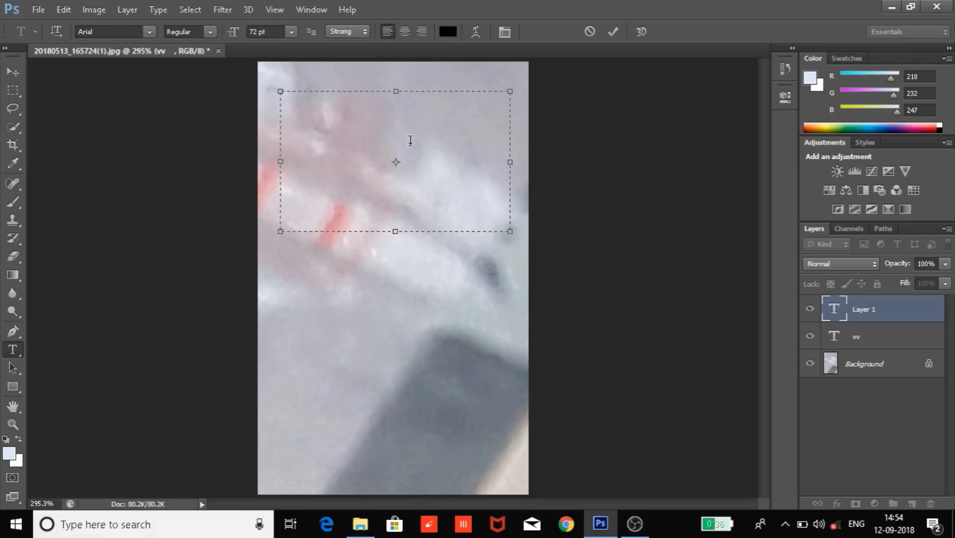
Type 'cxv xvb vvvb' starting at 8 pt, with the last word set larger.
click(290, 32)
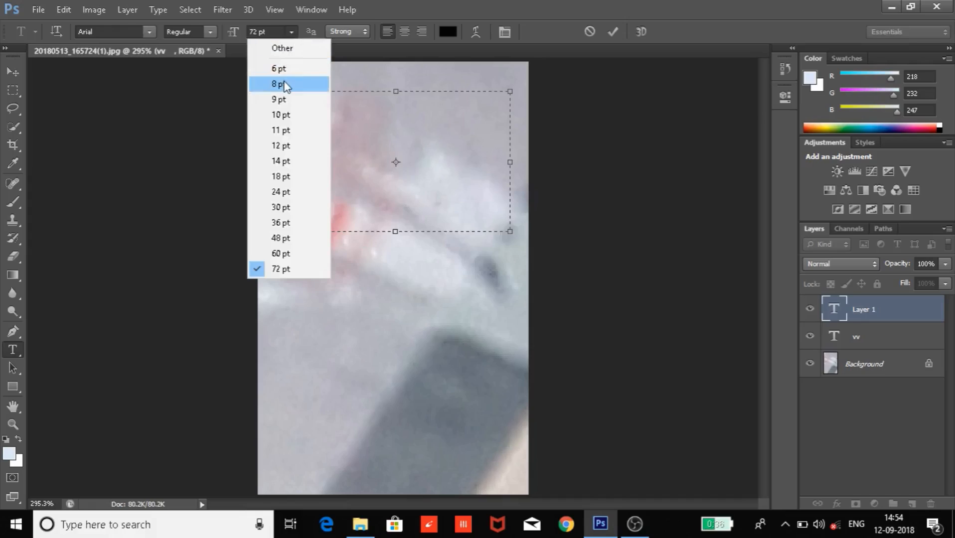
click(278, 84)
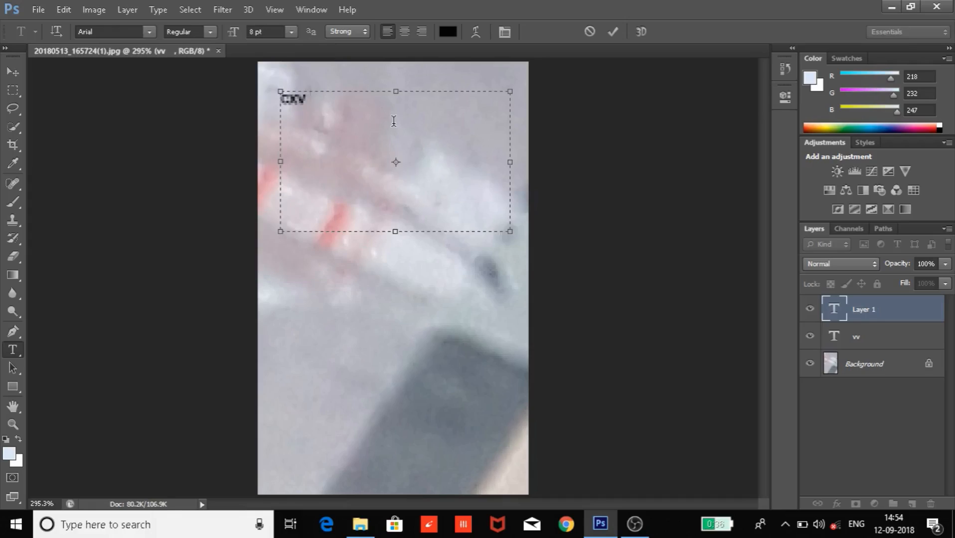
text(xvb)
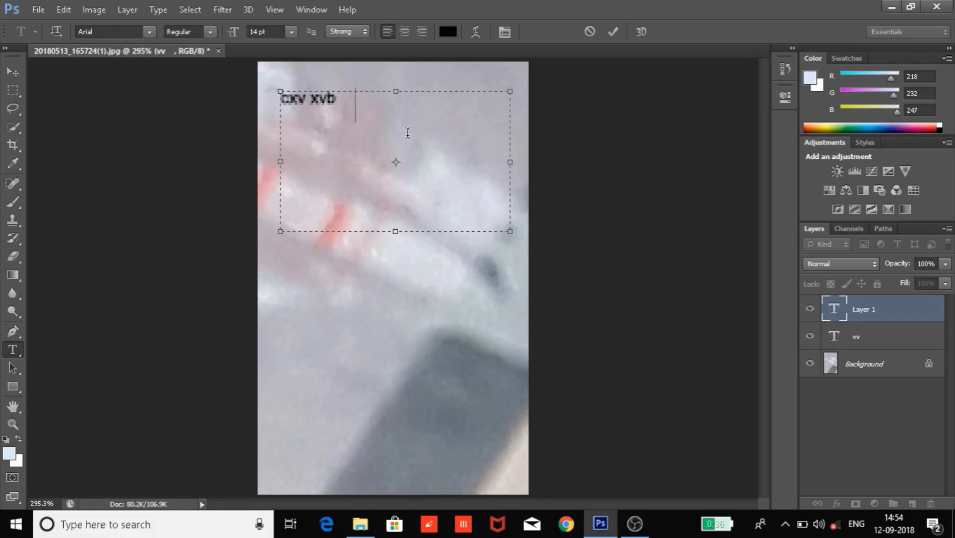
text(vvvb)
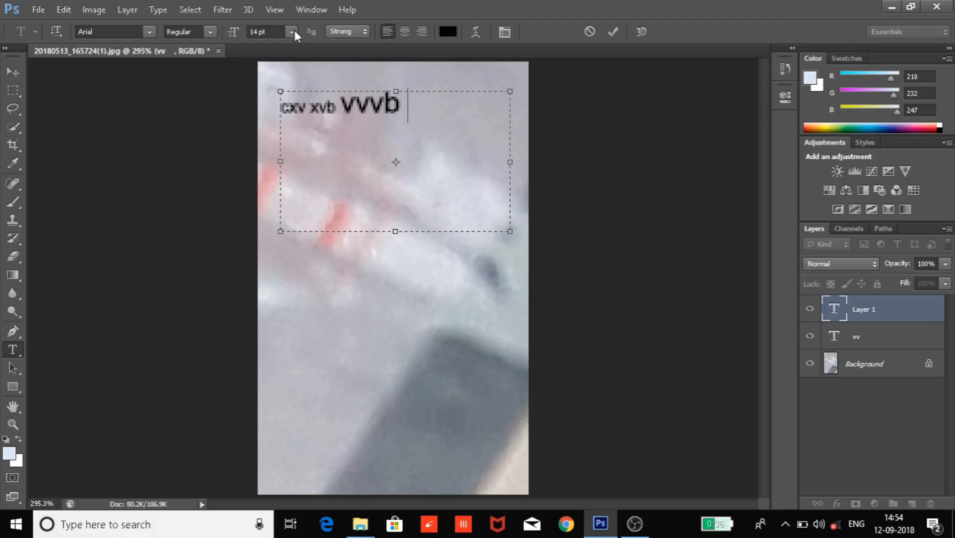
click(291, 32)
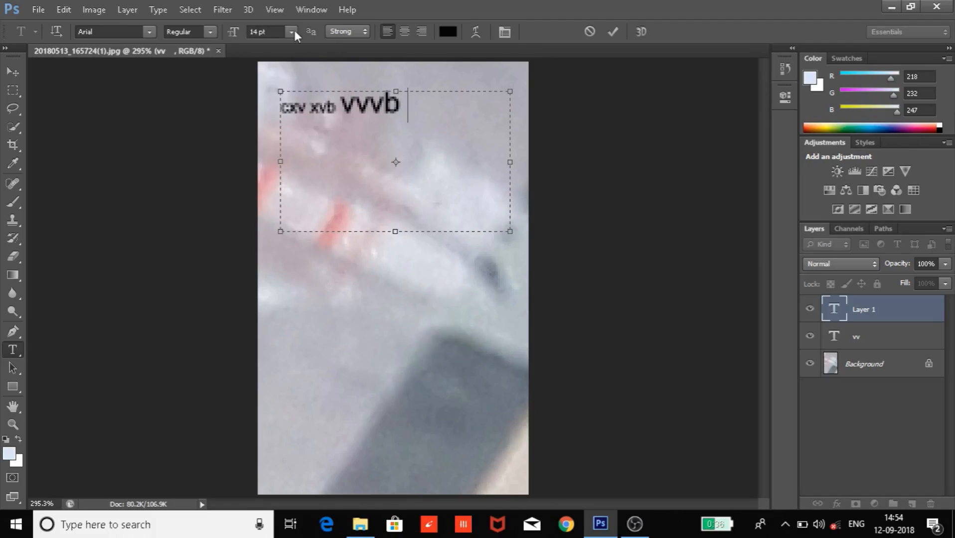
click(291, 32)
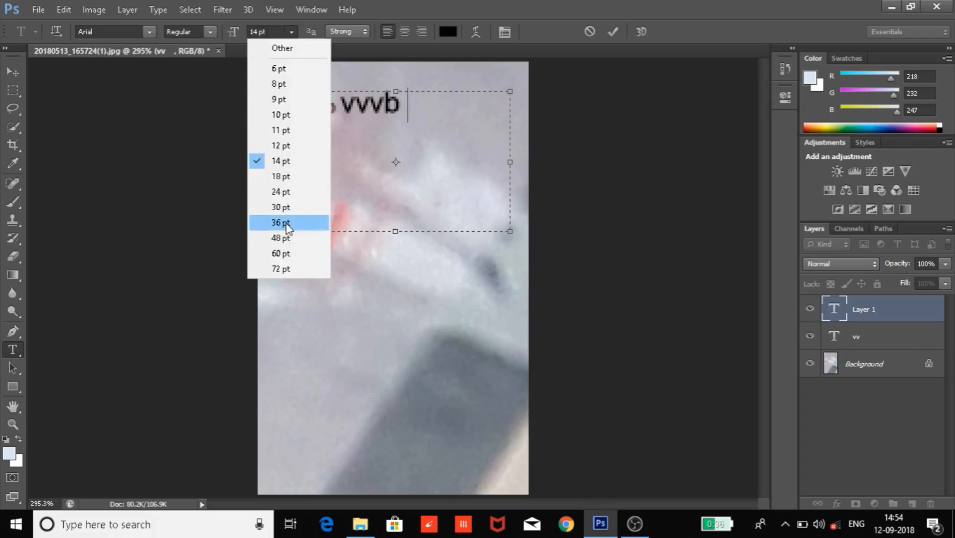